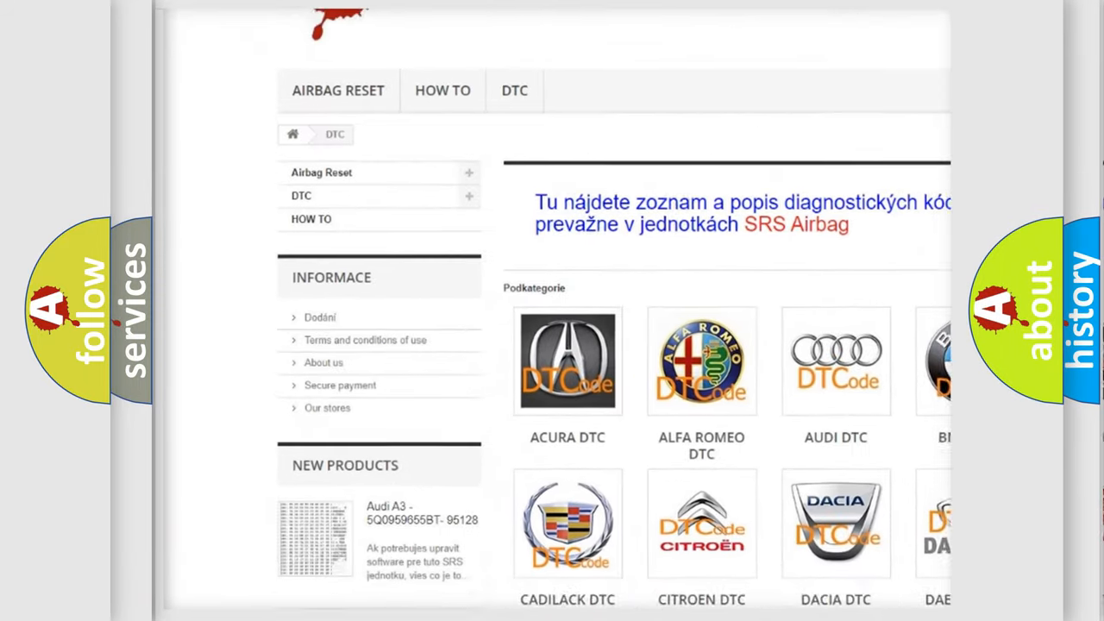
scroll("down", 3)
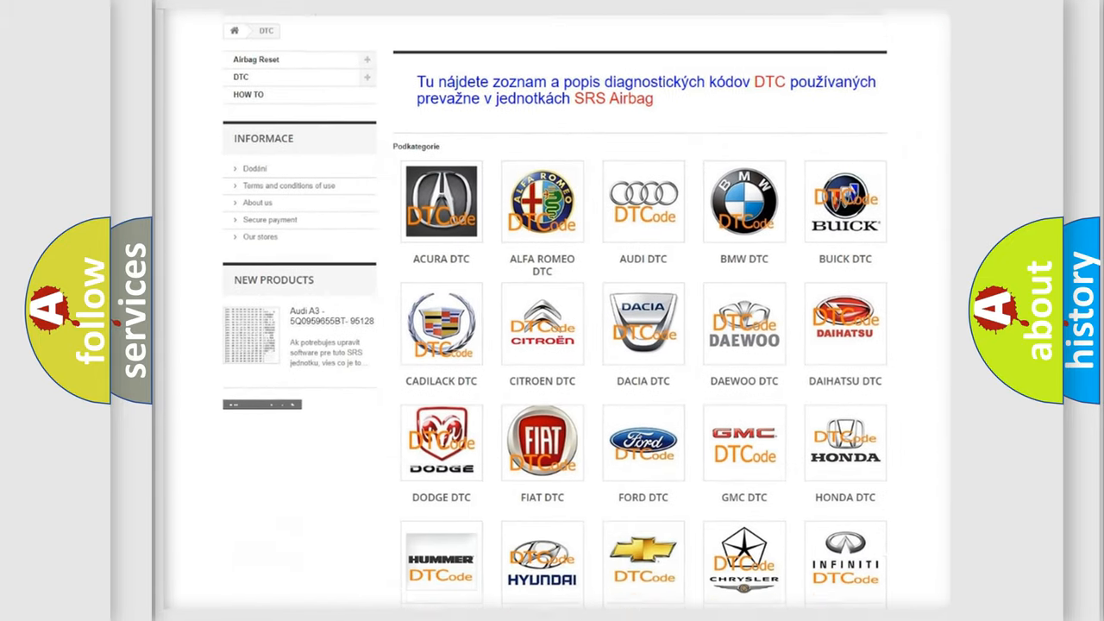
scroll("down", 3)
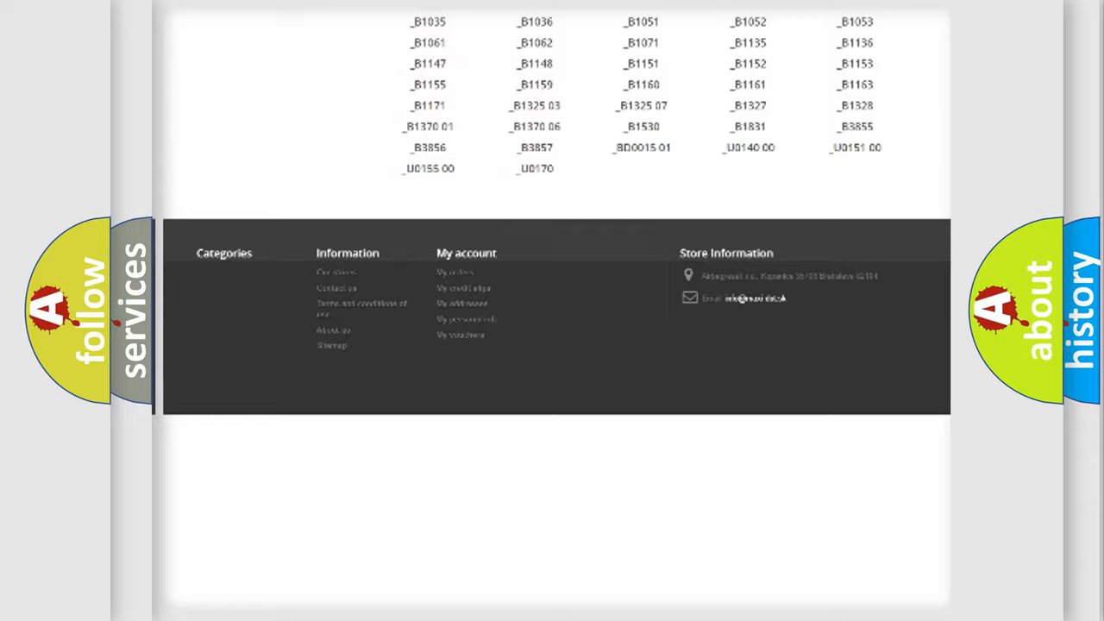
scroll("up", 3)
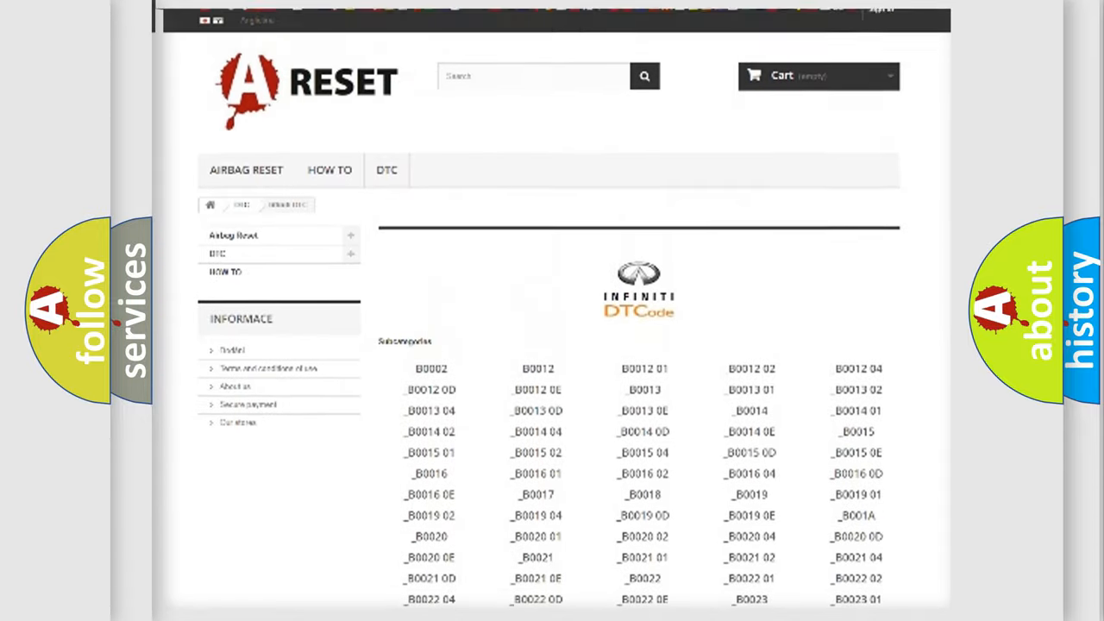